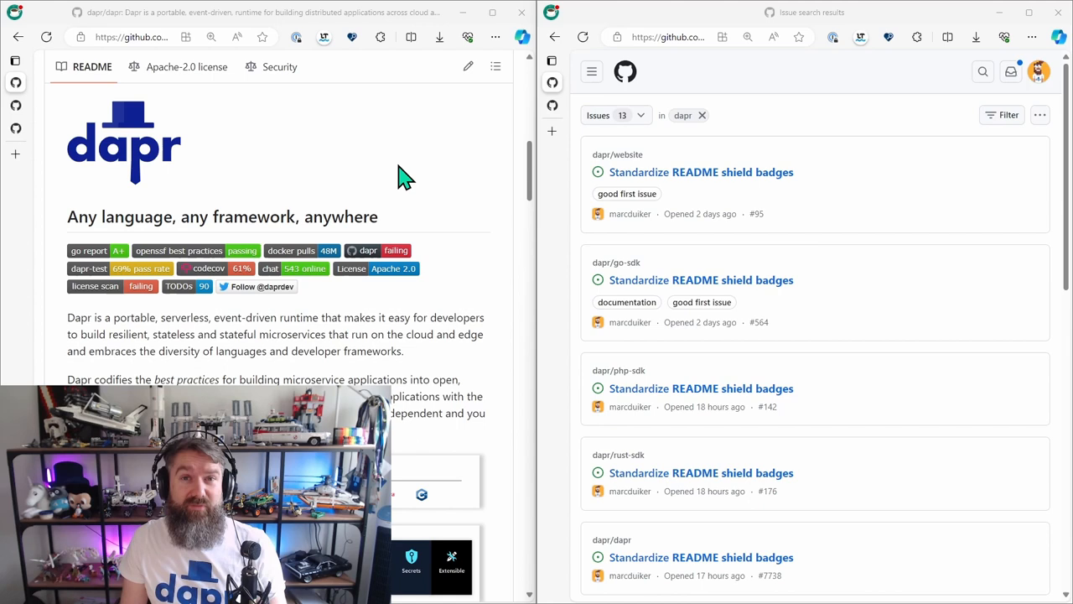
{"action": "mouse_move", "coordinate": [216, 319]}
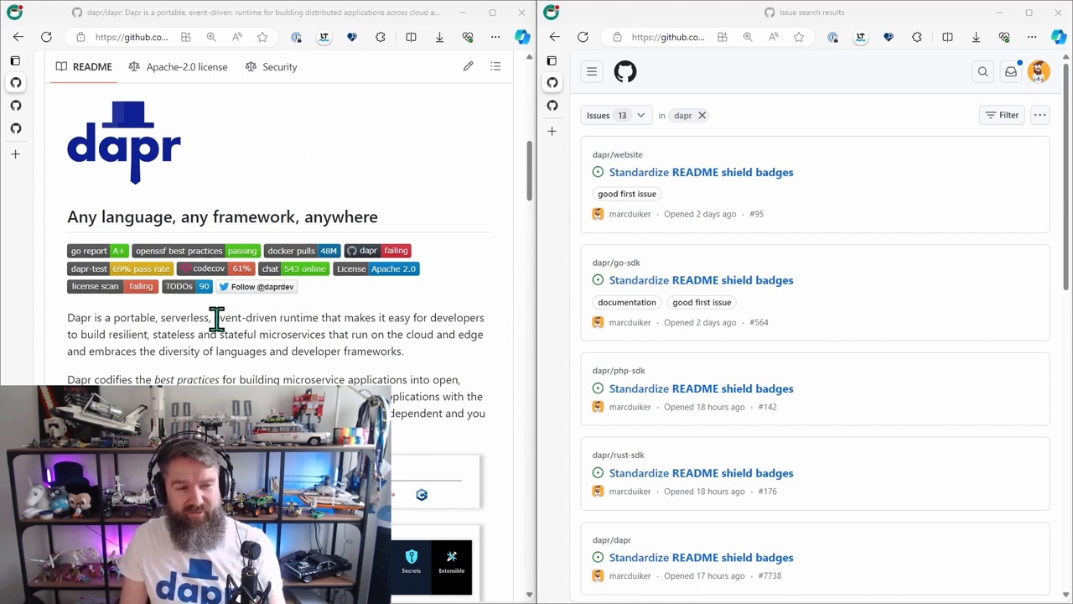
{"action": "mouse_move", "coordinate": [356, 266]}
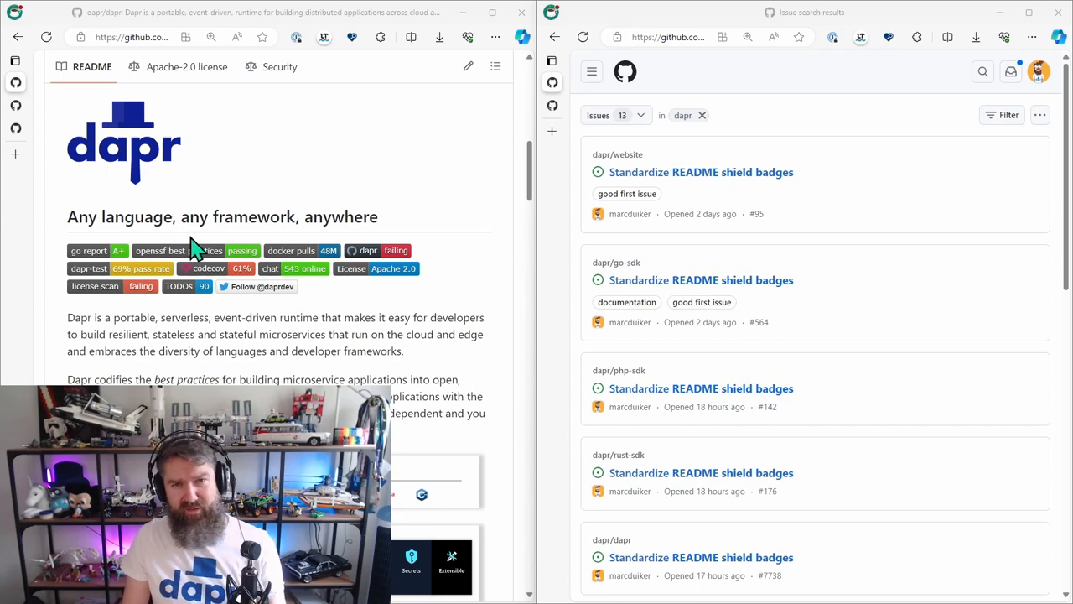
{"action": "mouse_move", "coordinate": [313, 292]}
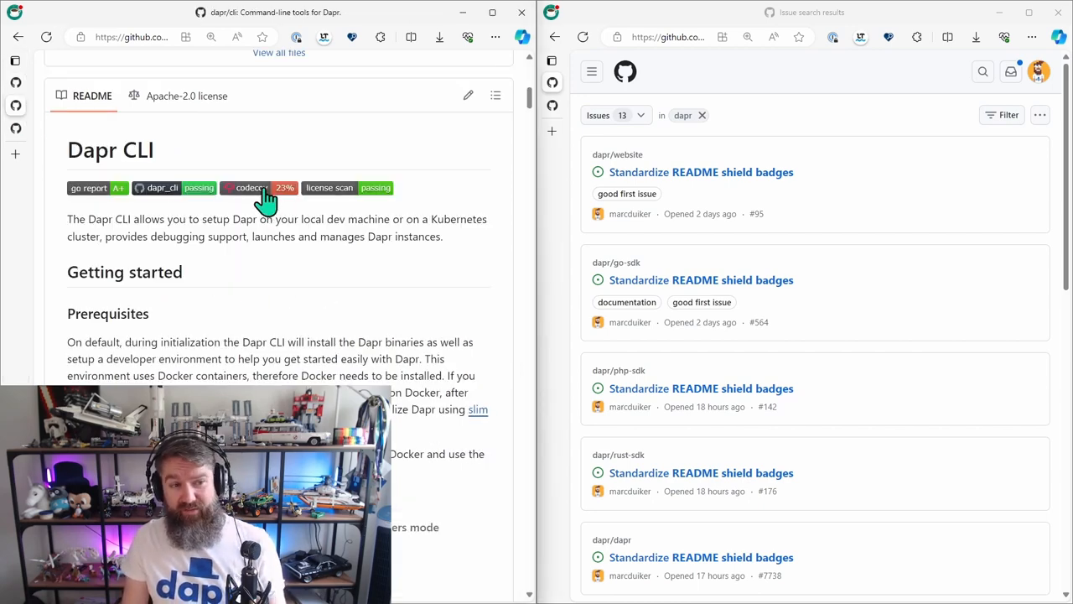
{"action": "mouse_move", "coordinate": [356, 193]}
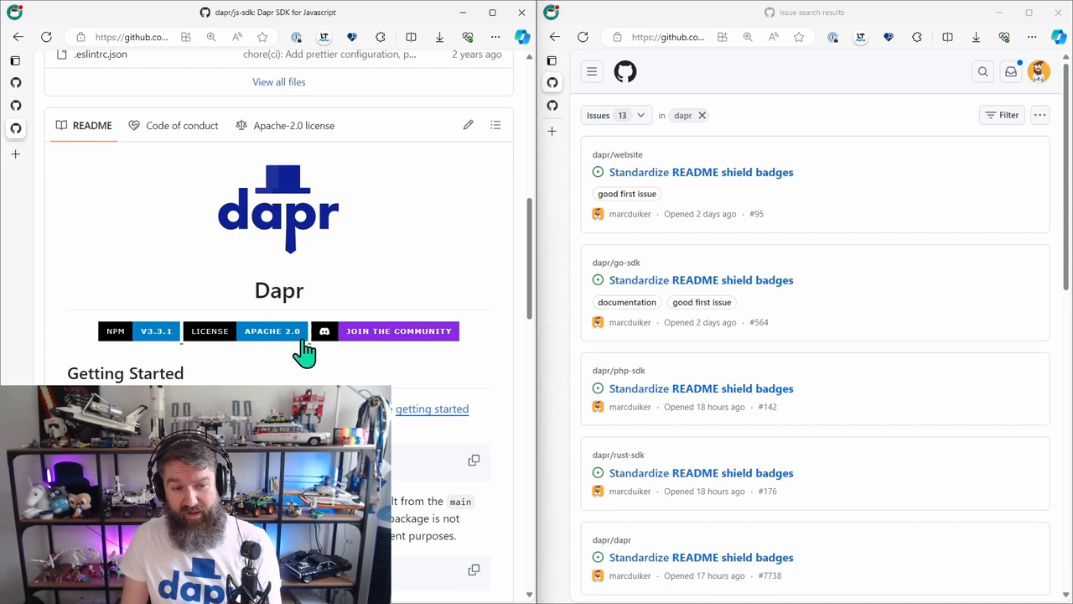
{"action": "mouse_move", "coordinate": [333, 266]}
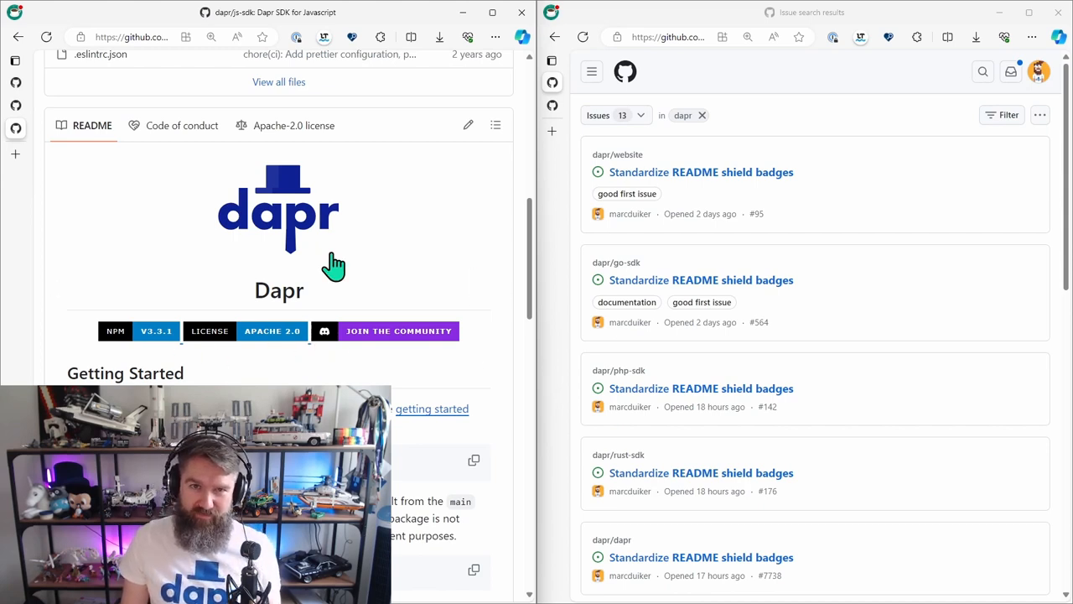
{"action": "mouse_move", "coordinate": [67, 84]}
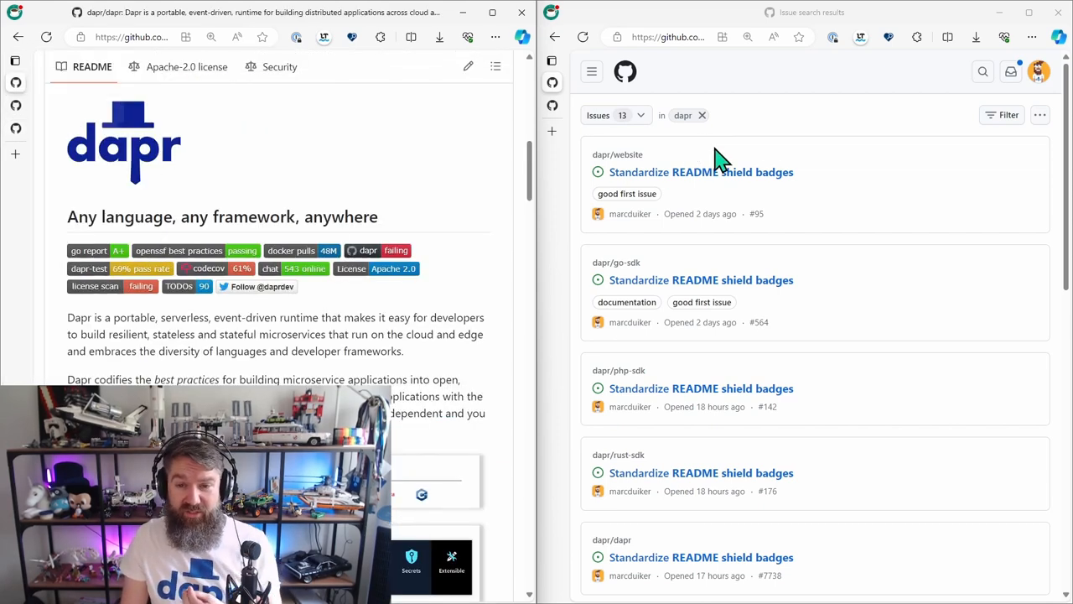
{"action": "mouse_move", "coordinate": [700, 184]}
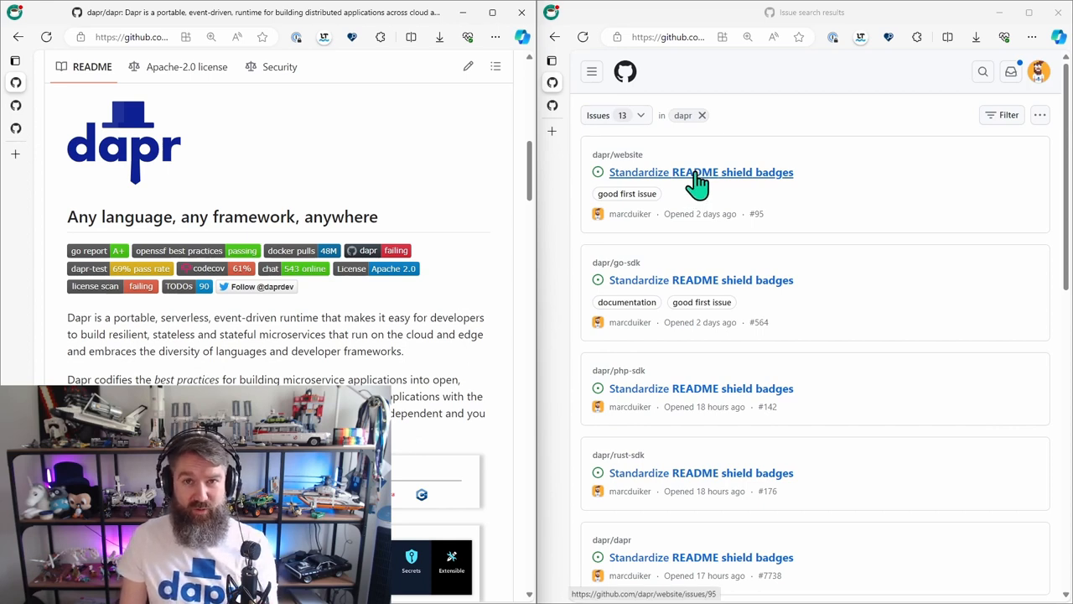
{"action": "mouse_move", "coordinate": [744, 229]}
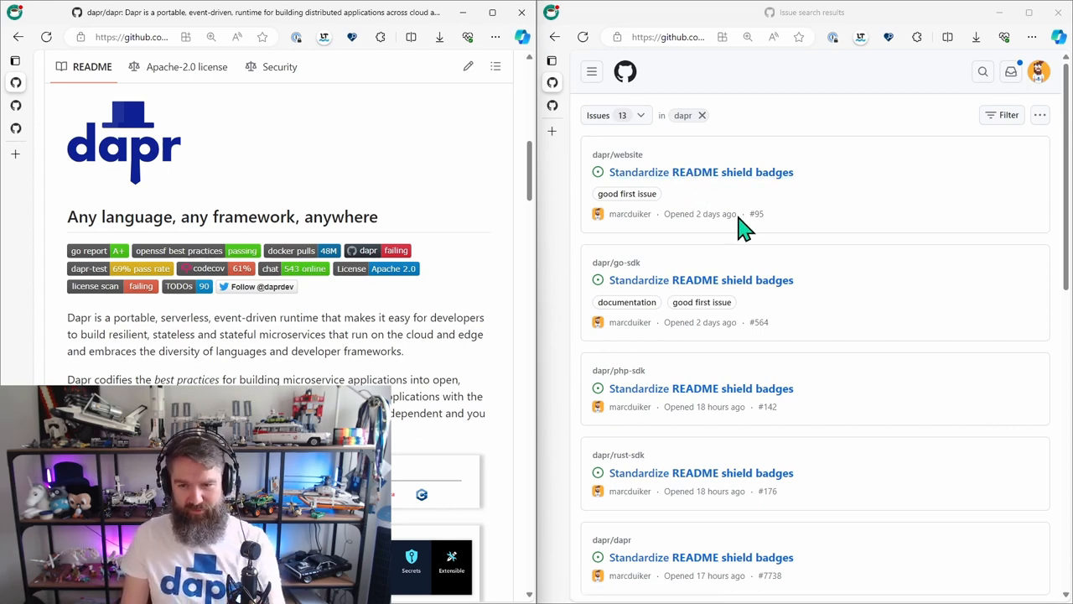
Expand the vertical tab list in the right browser window to show open tabs.
{"action": "left_click", "coordinate": [591, 71]}
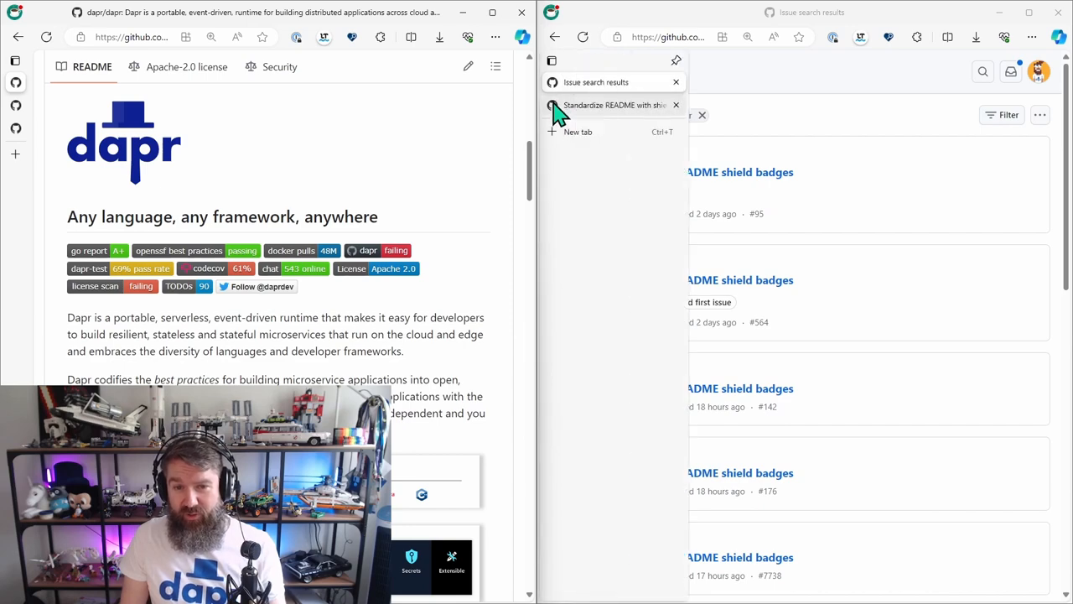
Switch to the dapr/js-sdk issue #594 'Standardize README with shield badges' and scroll its description.
{"action": "left_click", "coordinate": [612, 105]}
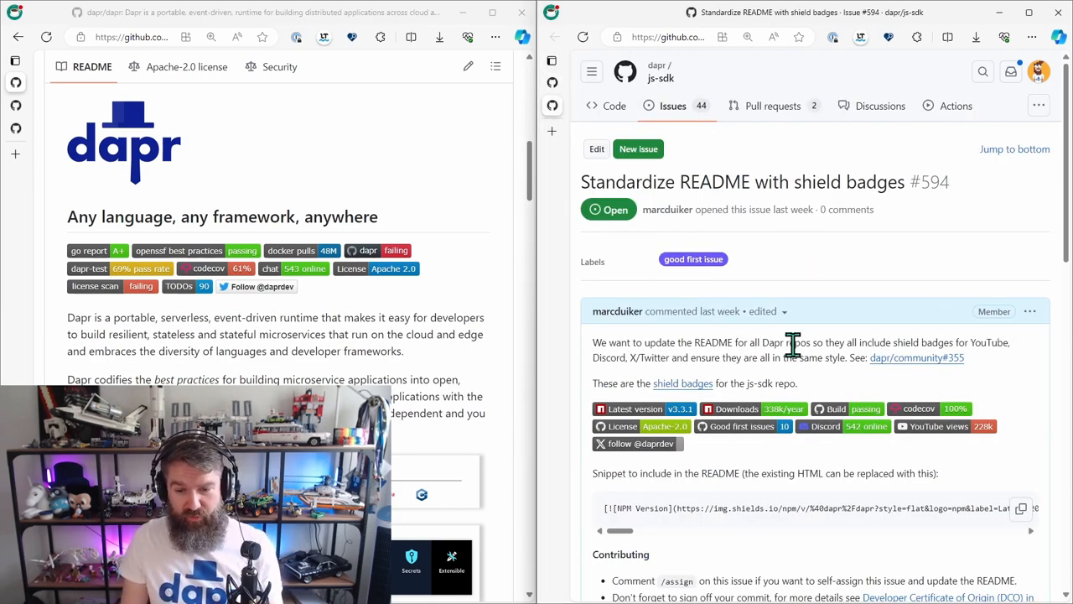
{"action": "mouse_move", "coordinate": [671, 415]}
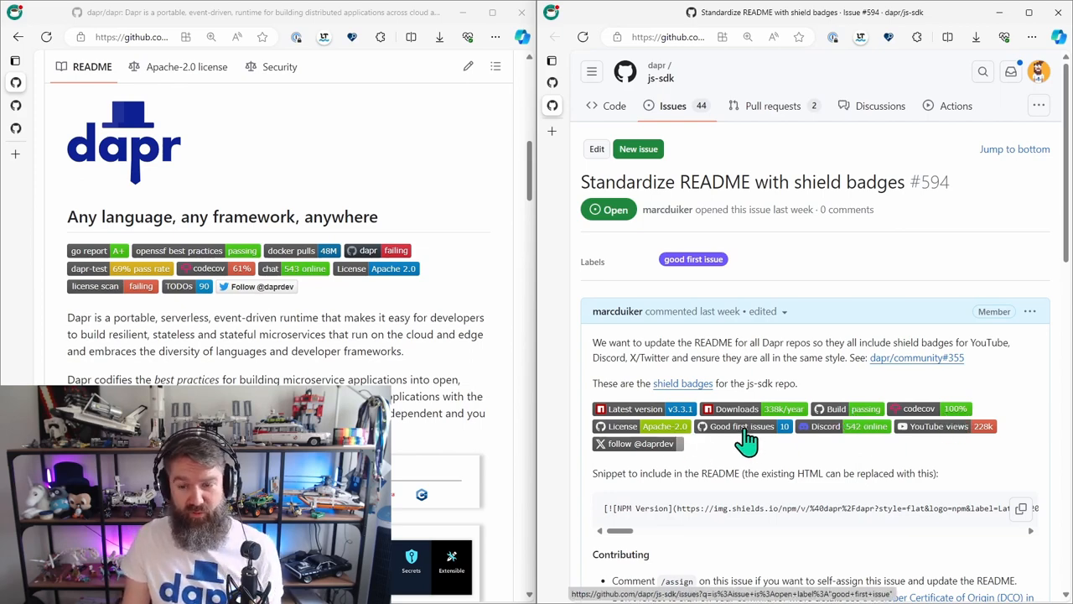
{"action": "mouse_move", "coordinate": [842, 441]}
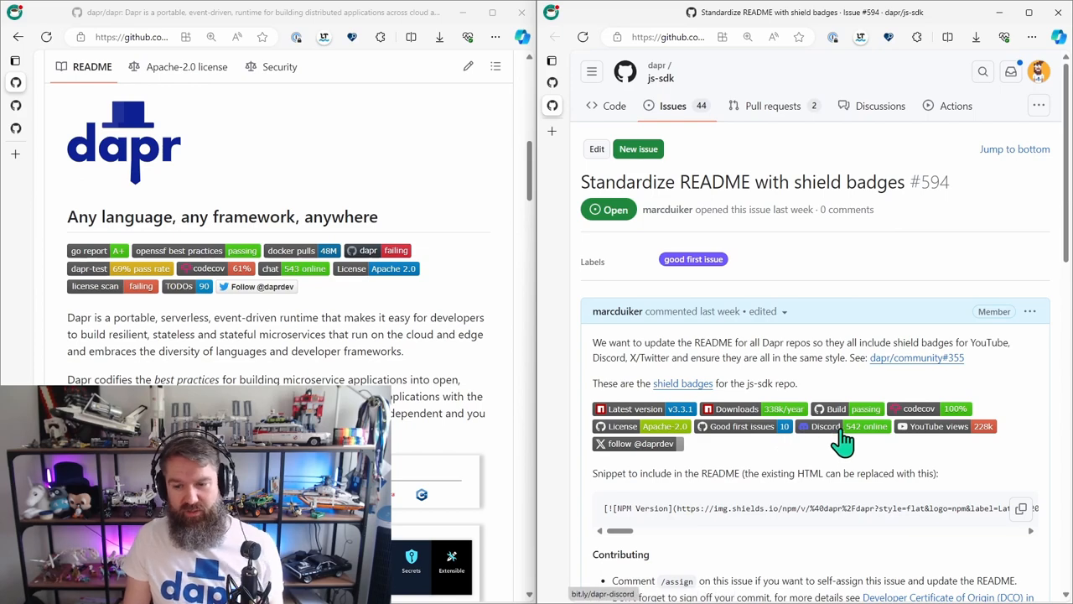
{"action": "mouse_move", "coordinate": [854, 440]}
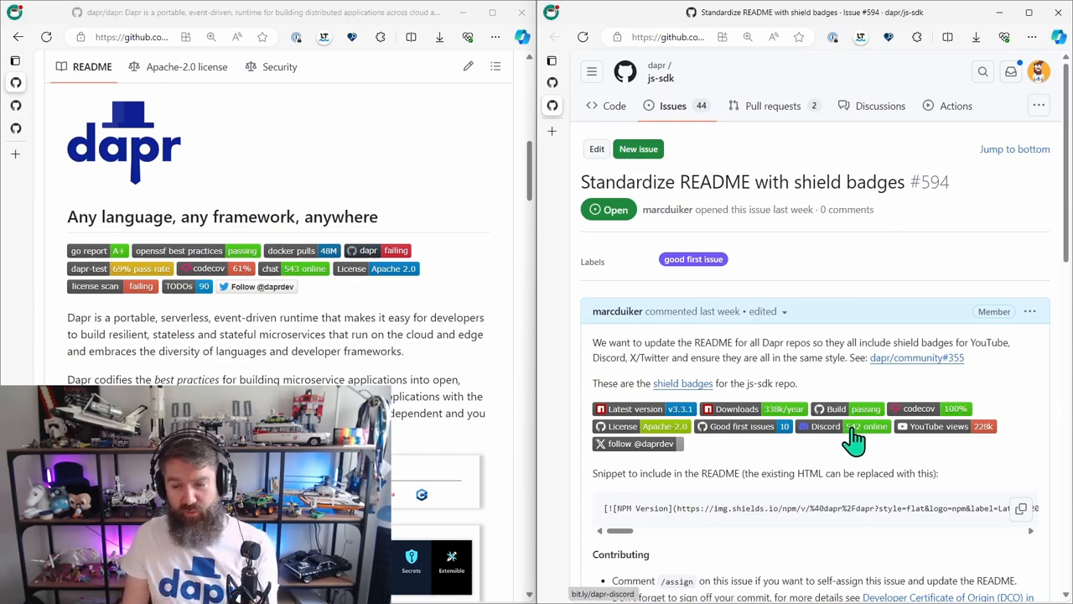
{"action": "mouse_move", "coordinate": [661, 443]}
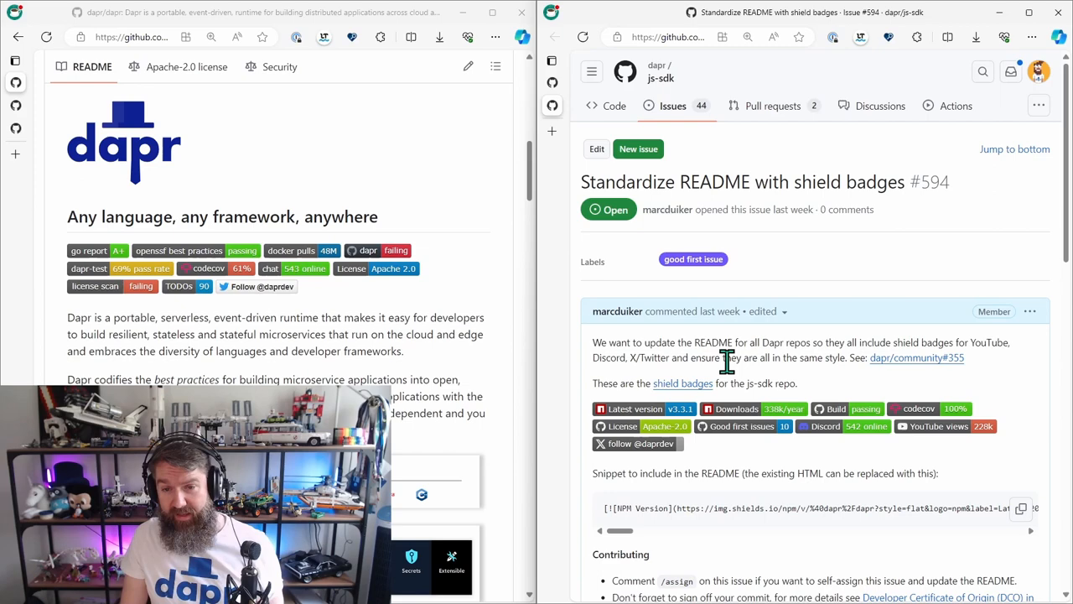
{"action": "mouse_move", "coordinate": [742, 210]}
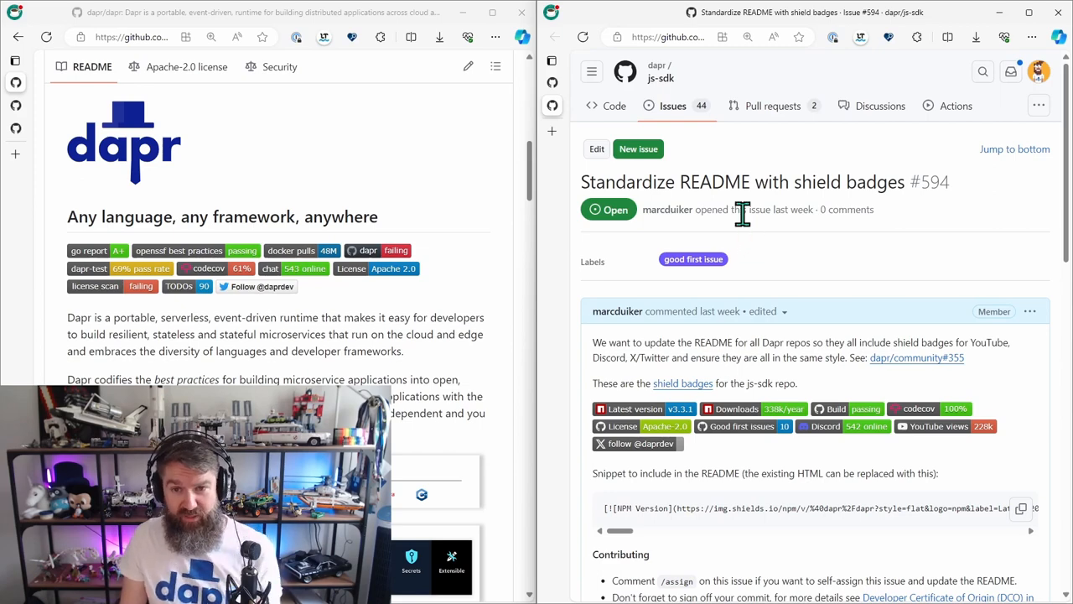
{"action": "scroll", "scroll_direction": "down", "scroll_amount": 3}
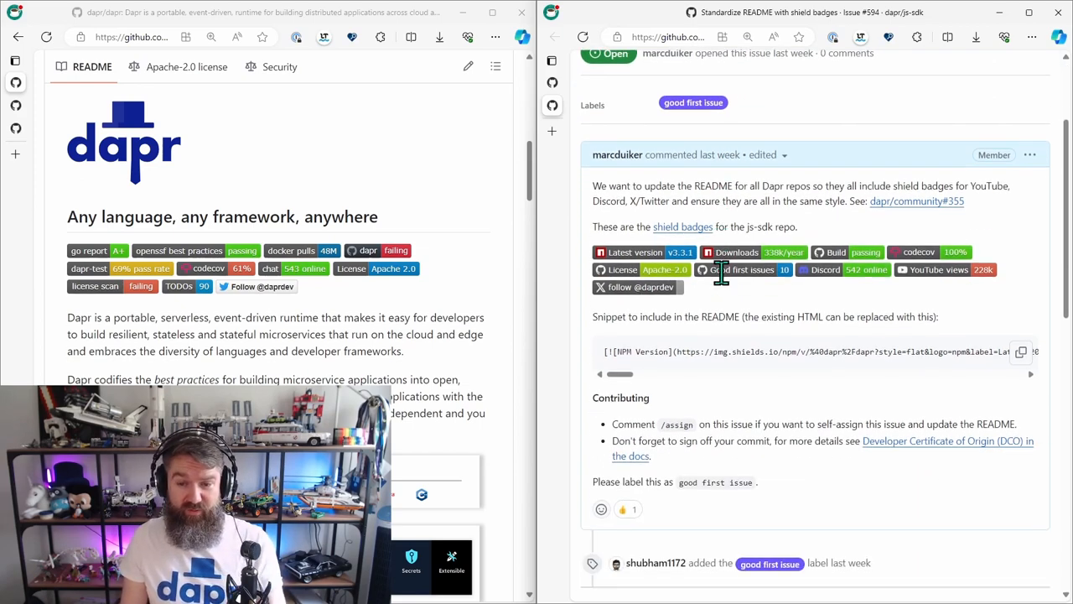
Scroll to the new-comment box on issue #594 and draft '/assign' without posting.
{"action": "scroll", "scroll_direction": "down", "scroll_amount": 3}
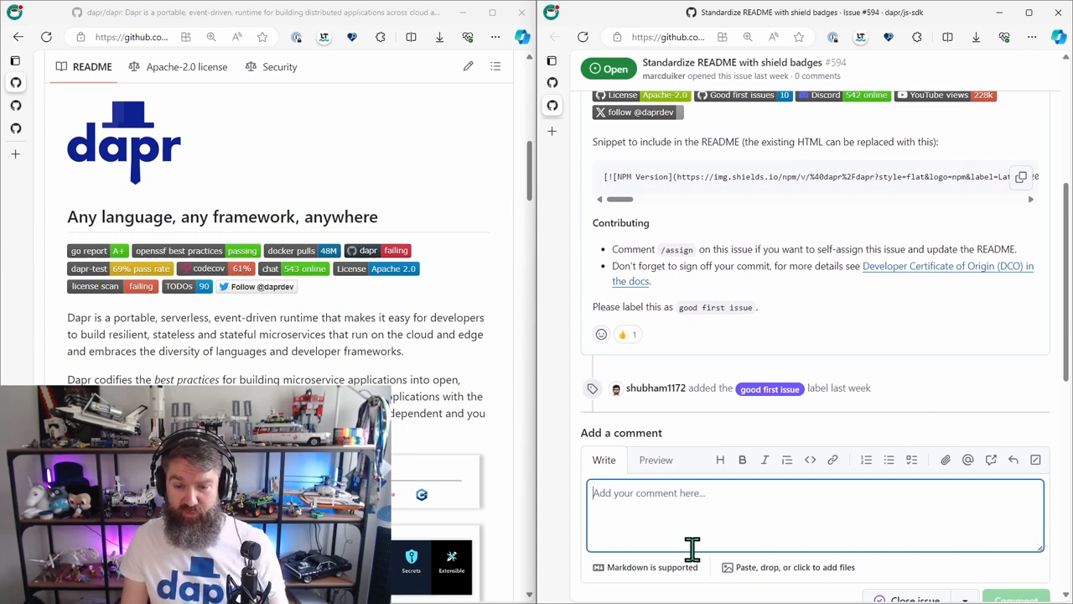
{"action": "type", "text": "/aa"}
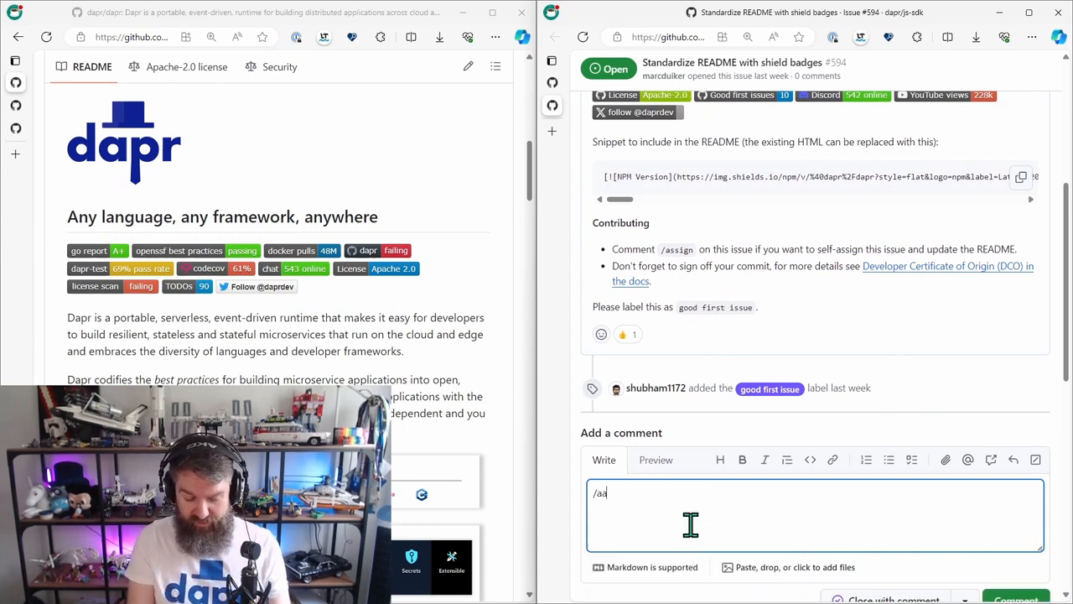
{"action": "type", "text": "ssign"}
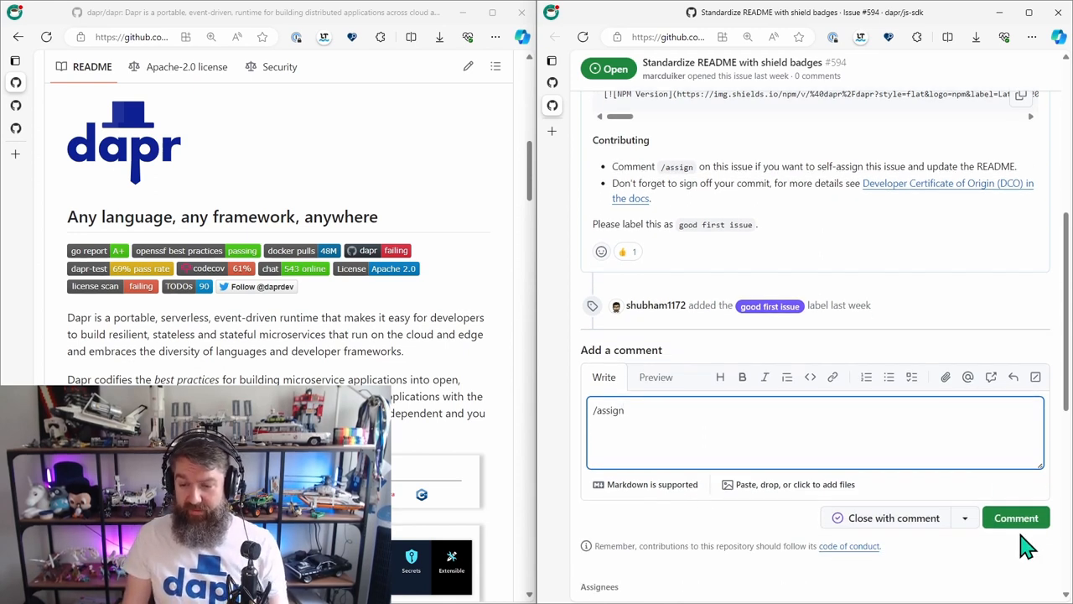
{"action": "mouse_move", "coordinate": [851, 444]}
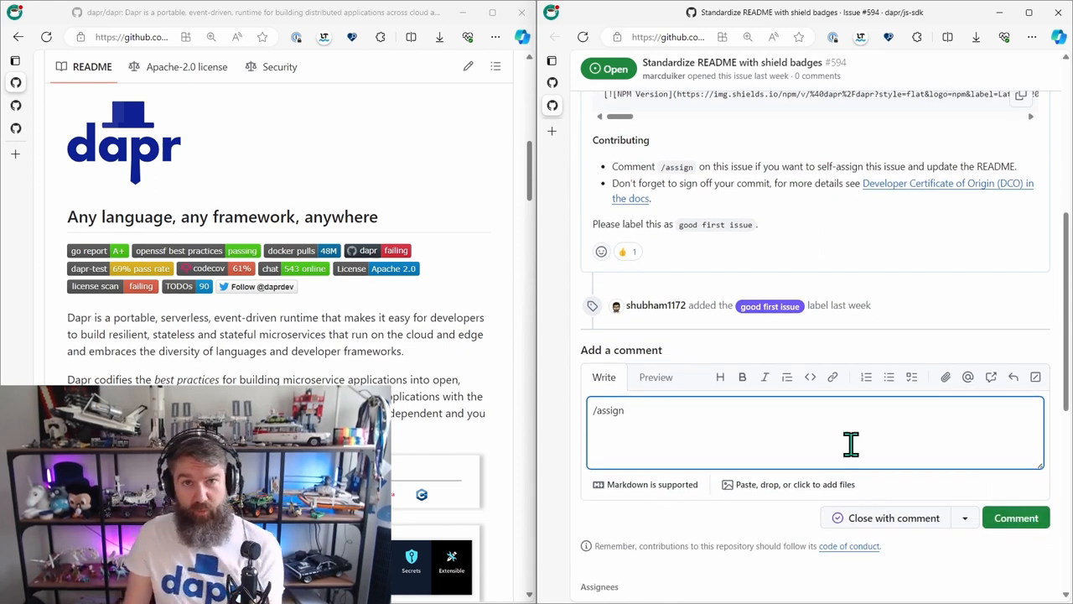
{"action": "mouse_move", "coordinate": [719, 409]}
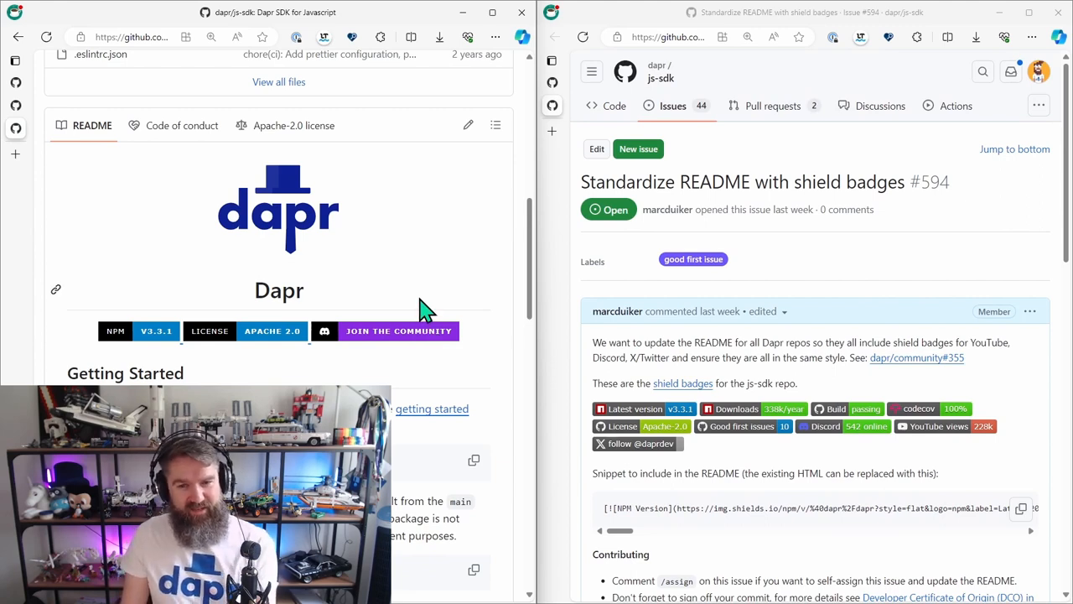
{"action": "mouse_move", "coordinate": [387, 254]}
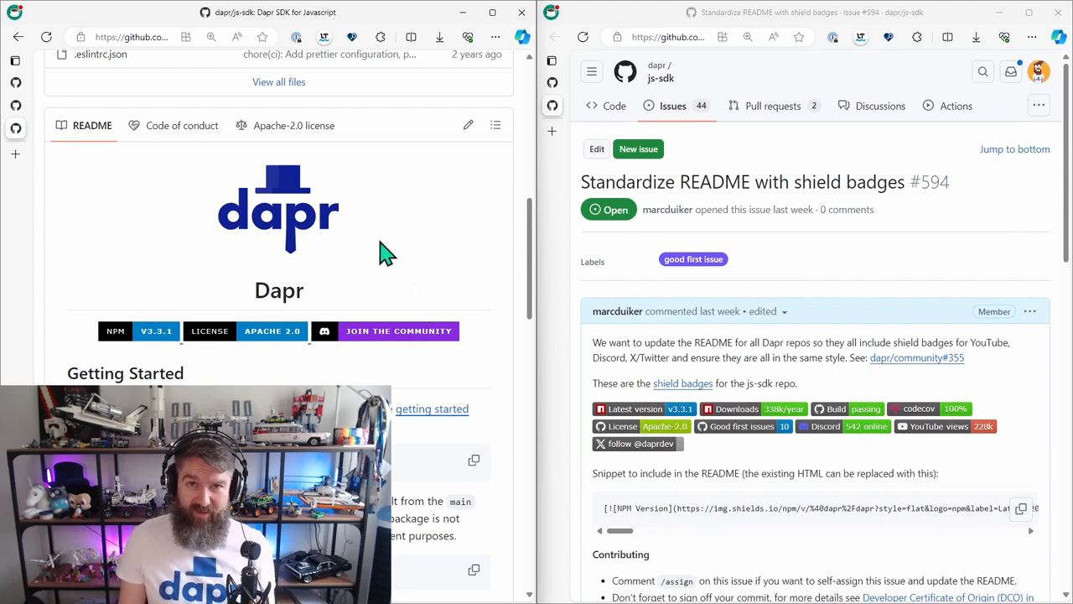
{"action": "mouse_move", "coordinate": [398, 251]}
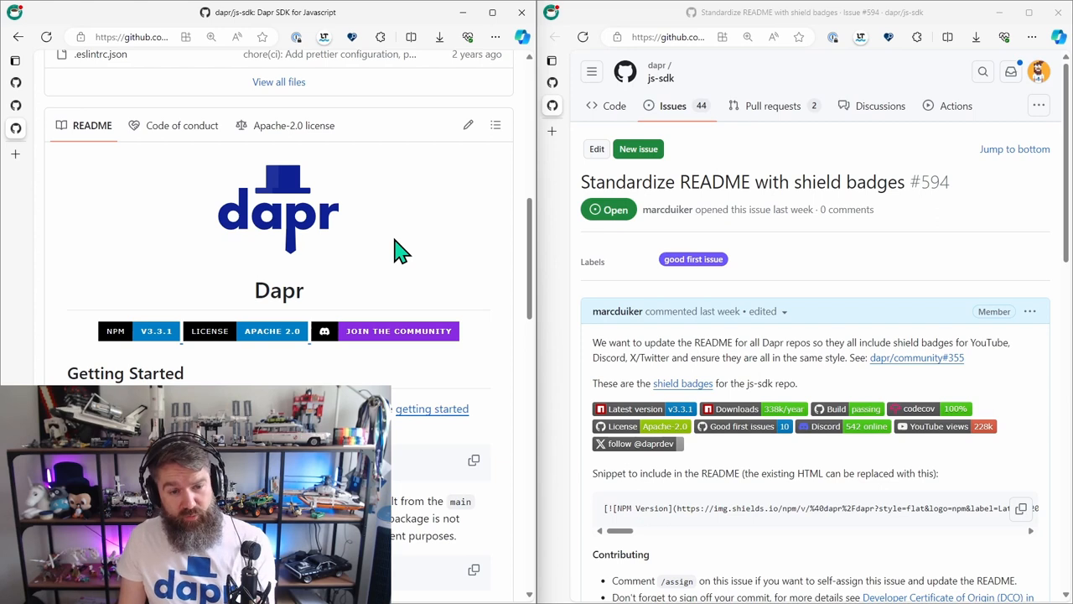
Scroll the page to view the js-sdk README's NPM, license and community badges.
{"action": "scroll", "scroll_direction": "down", "scroll_amount": 3}
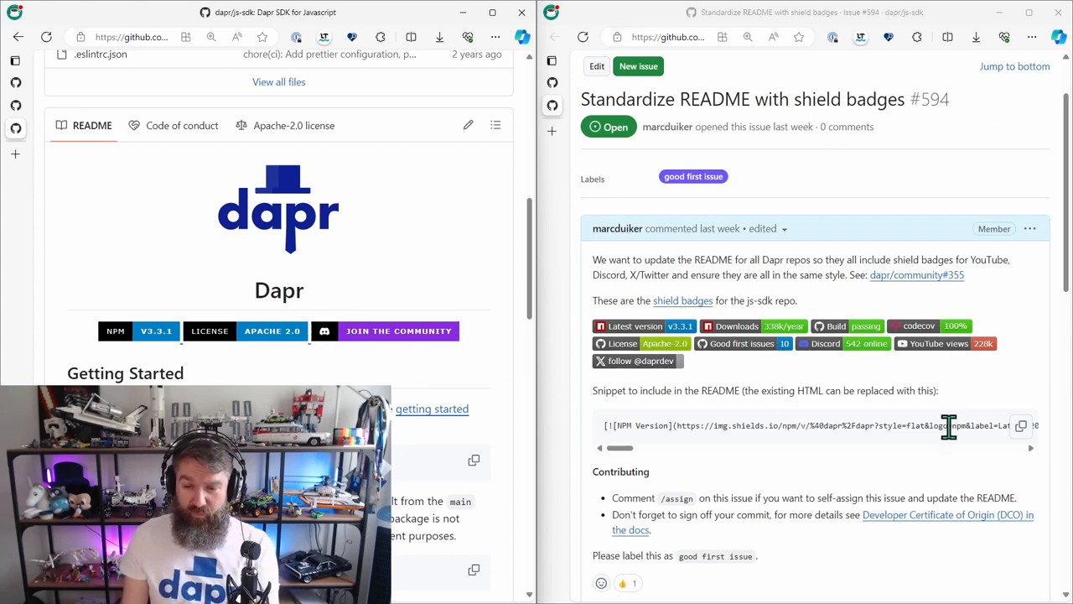
{"action": "mouse_move", "coordinate": [490, 461]}
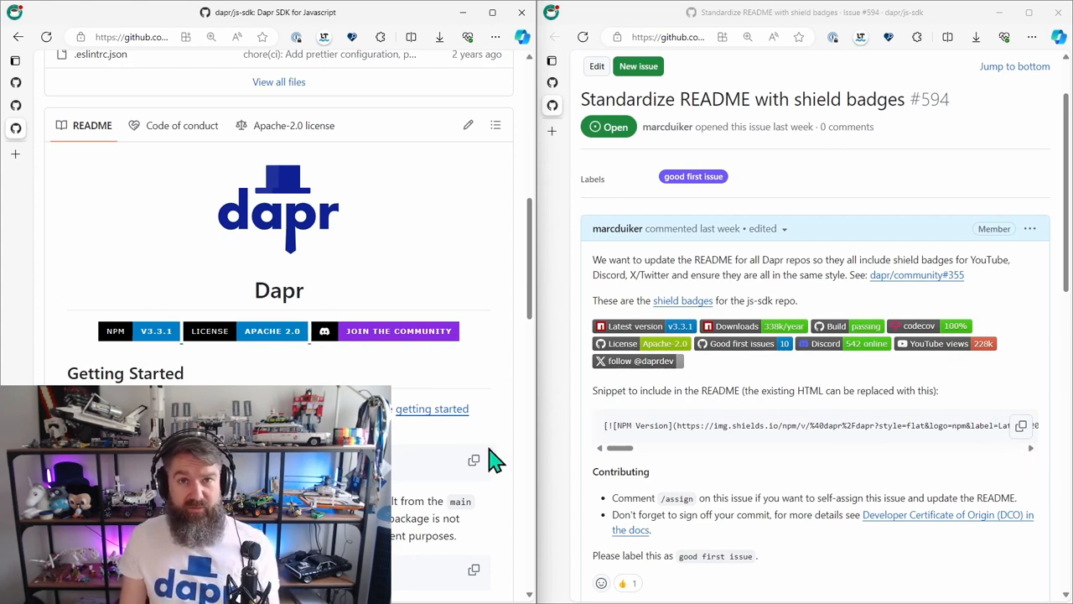
{"action": "mouse_move", "coordinate": [420, 428]}
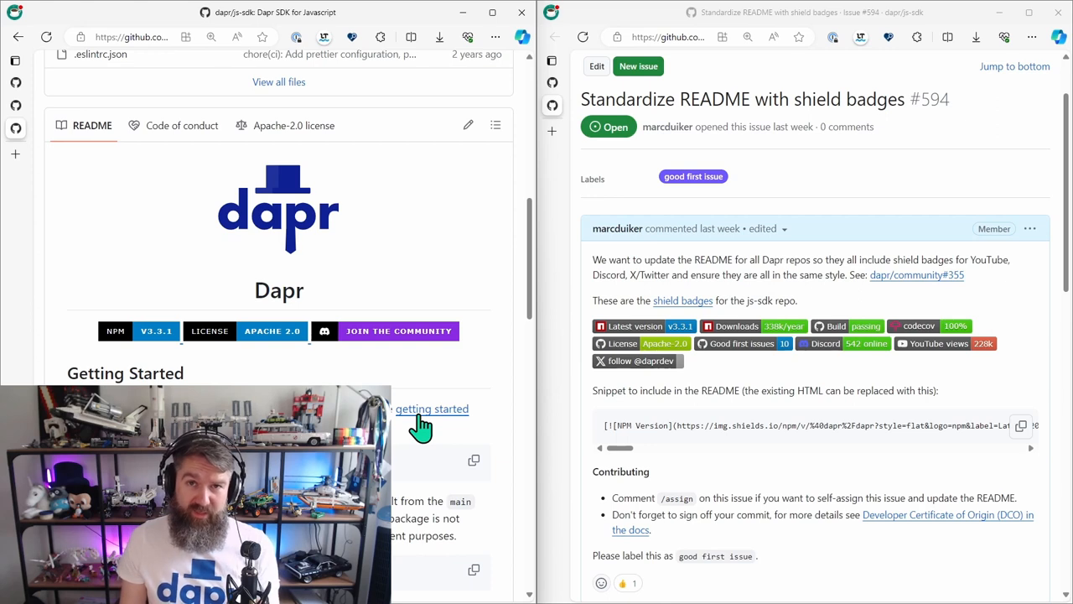